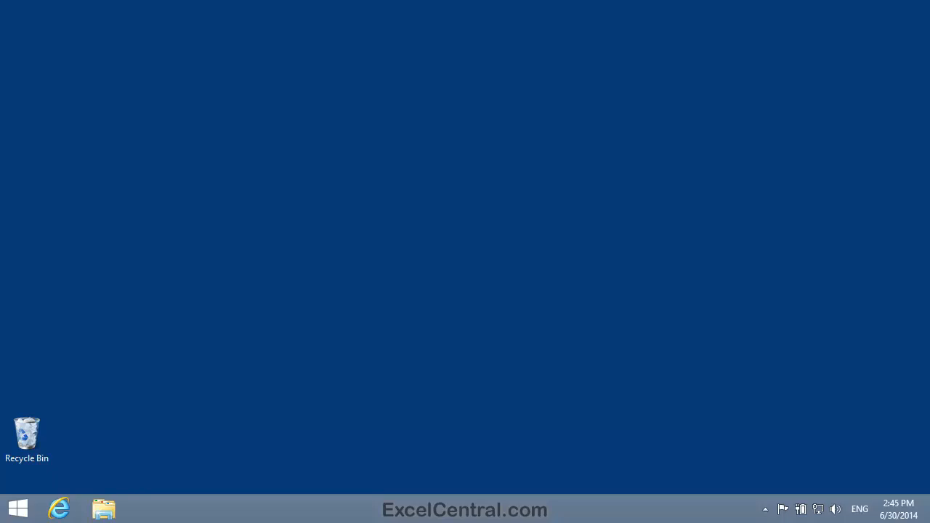
mouse_move(59, 508)
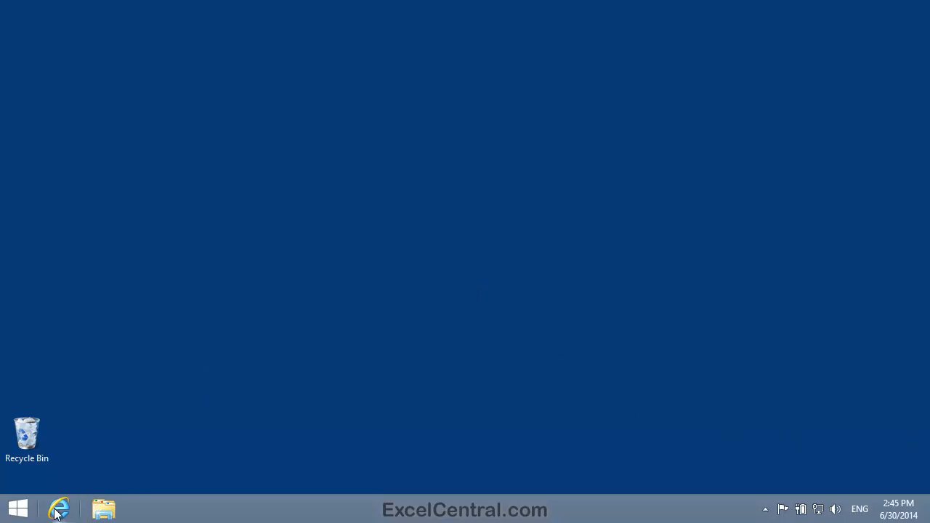
Step: Launch Internet Explorer and navigate to the OneDrive website
click(60, 509)
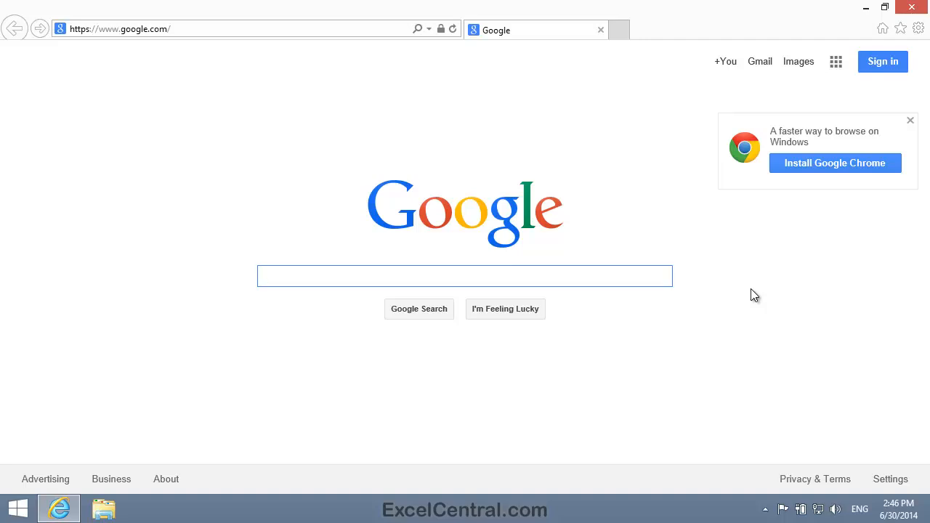
click(464, 277)
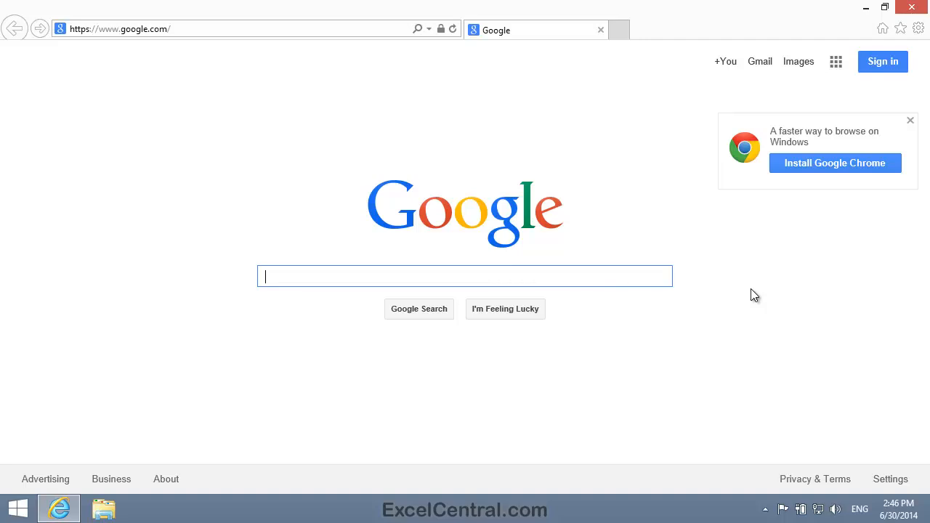
mouse_move(326, 136)
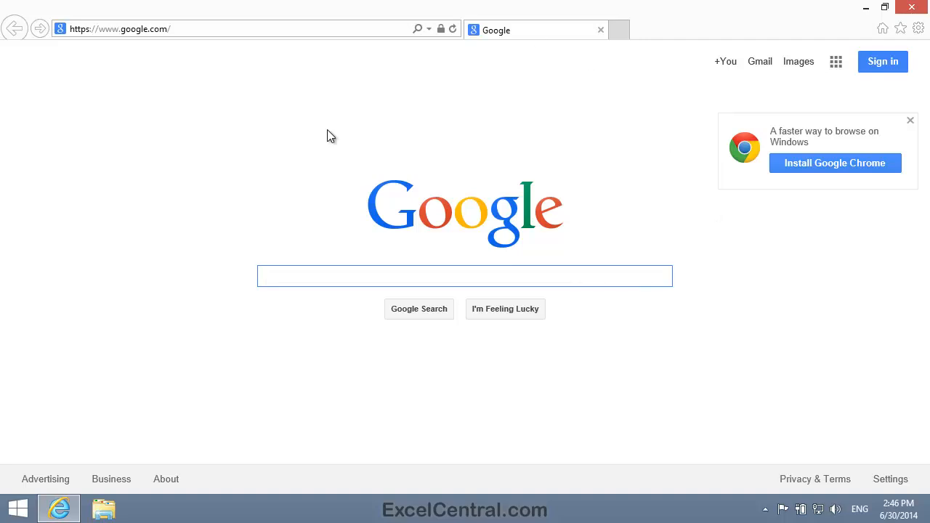
mouse_move(323, 115)
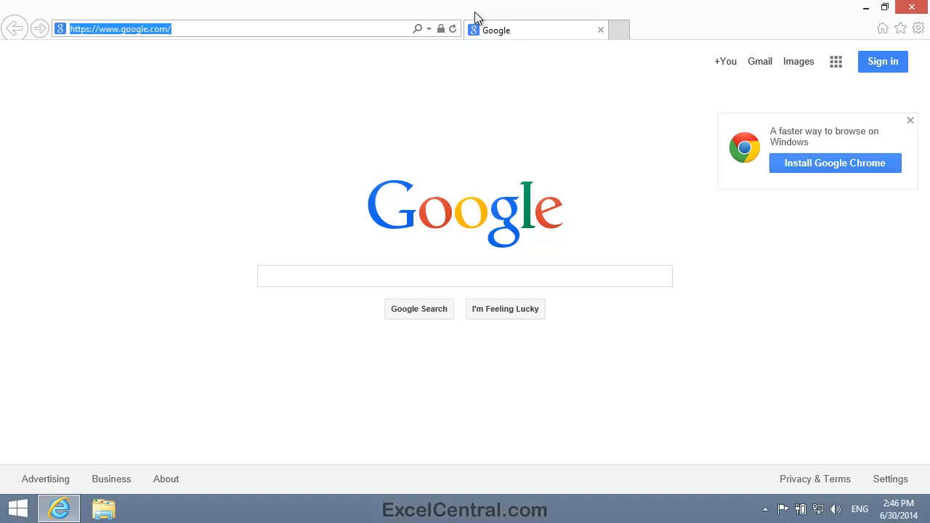
text(www)
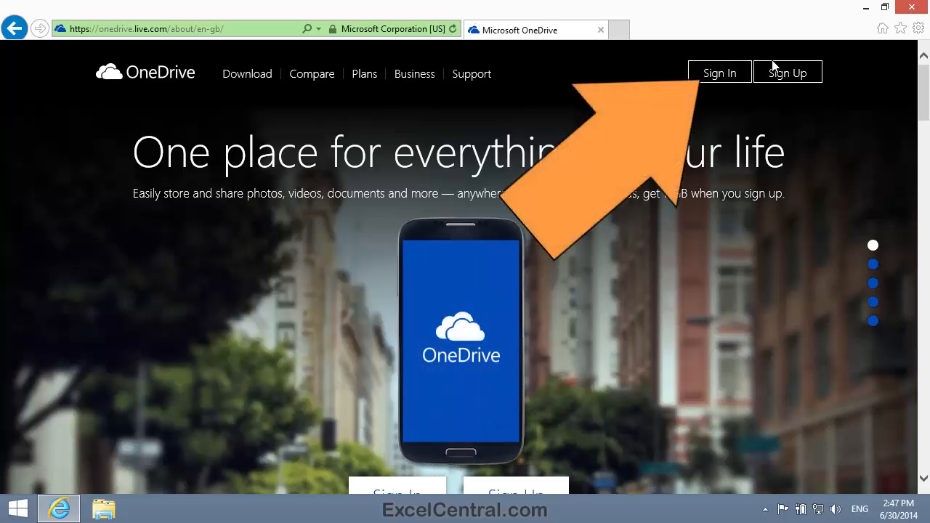
Step: Sign in to OneDrive and browse into the Documents > Excel folders
click(719, 73)
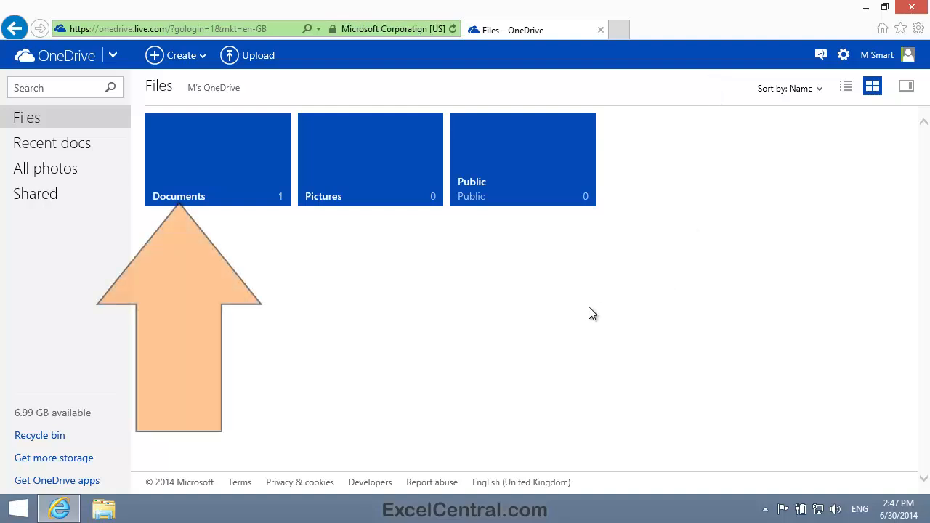
mouse_move(236, 167)
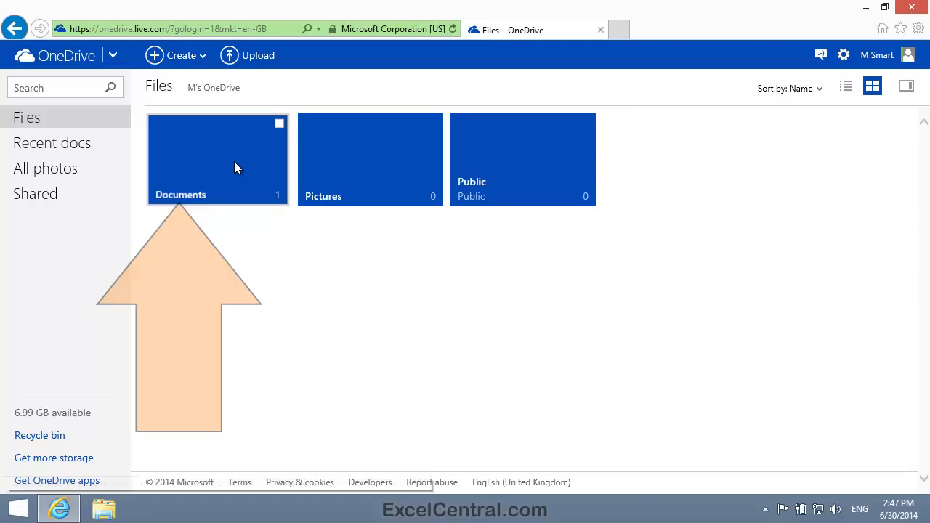
click(218, 158)
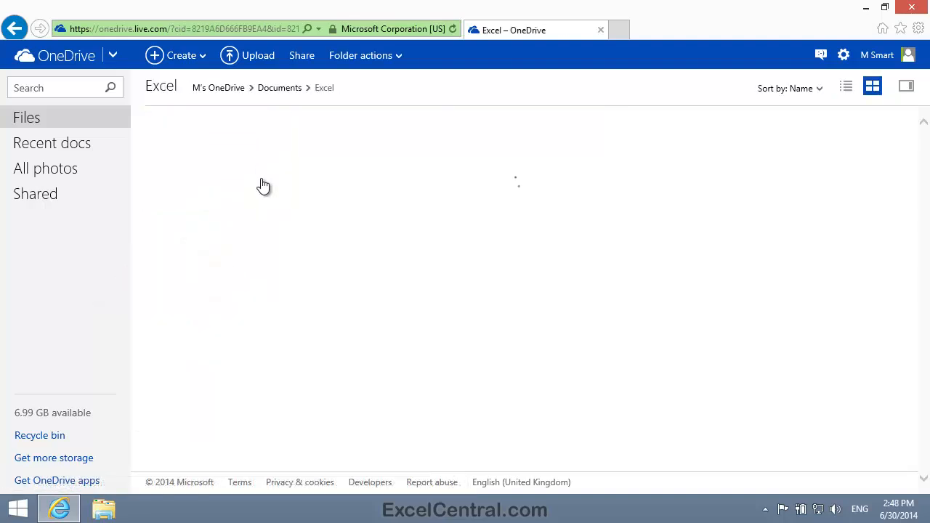
click(264, 185)
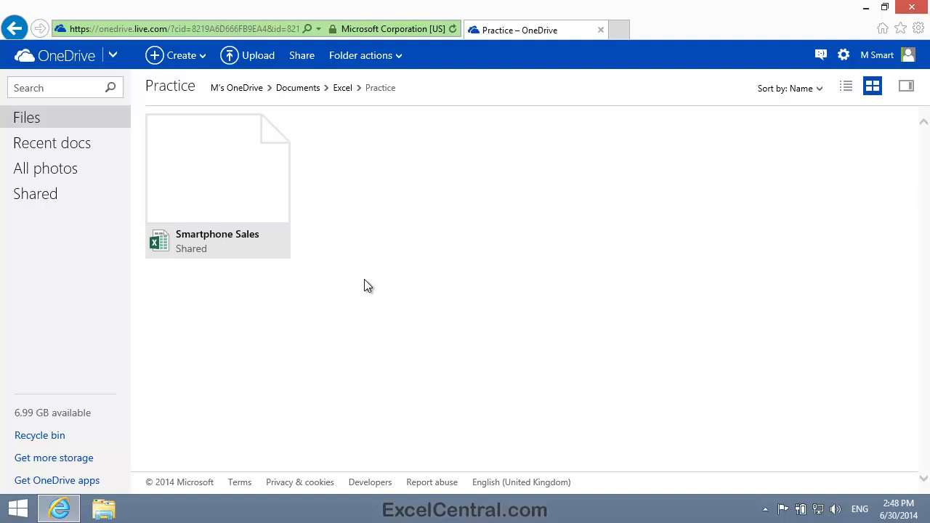
mouse_move(390, 191)
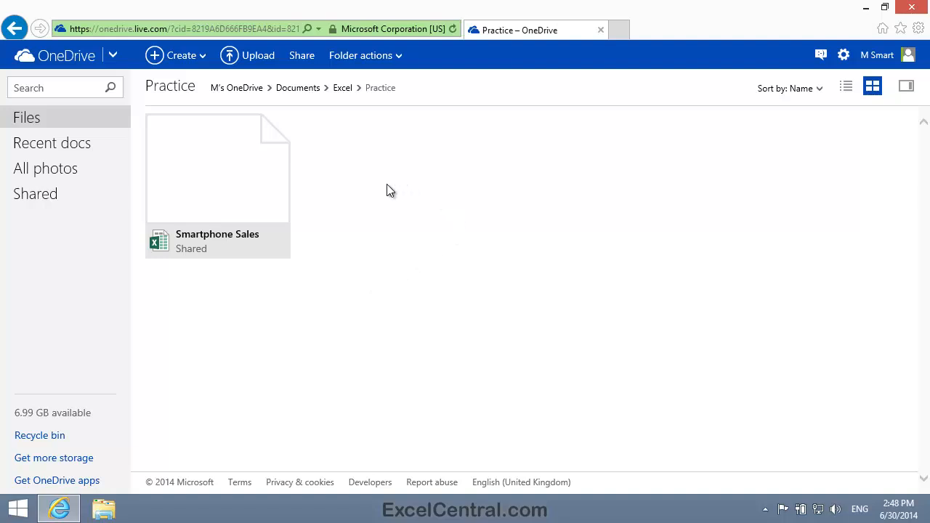
mouse_move(249, 184)
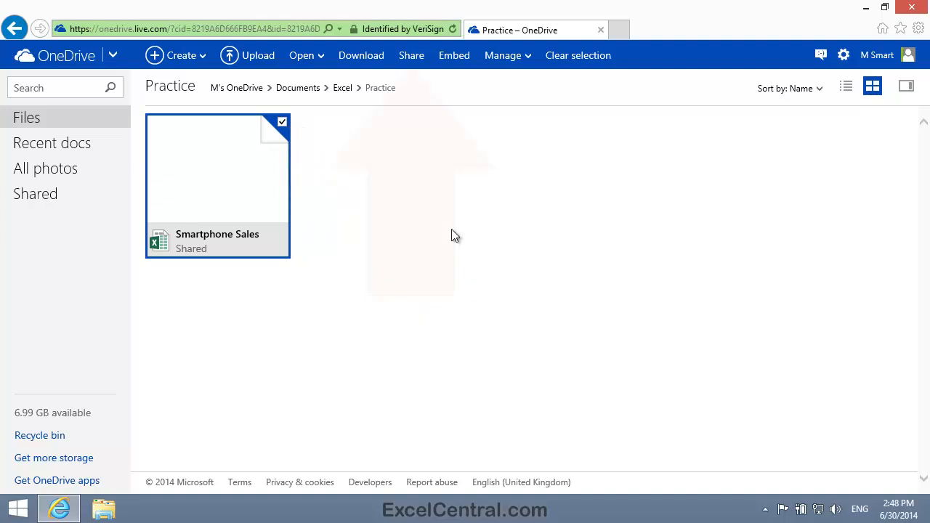
Step: Share Smartphone Sales via 'Anyone with this edit link', shorten the link, and copy it
click(410, 55)
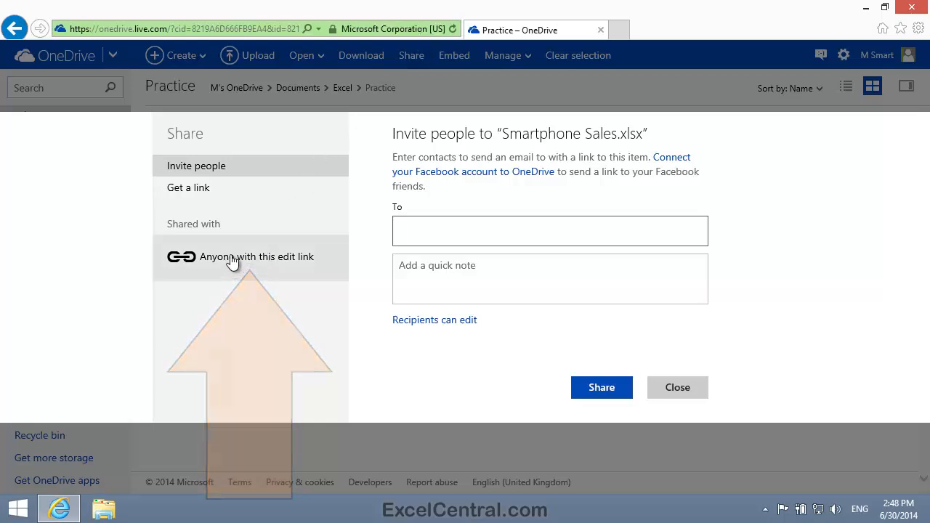
click(257, 257)
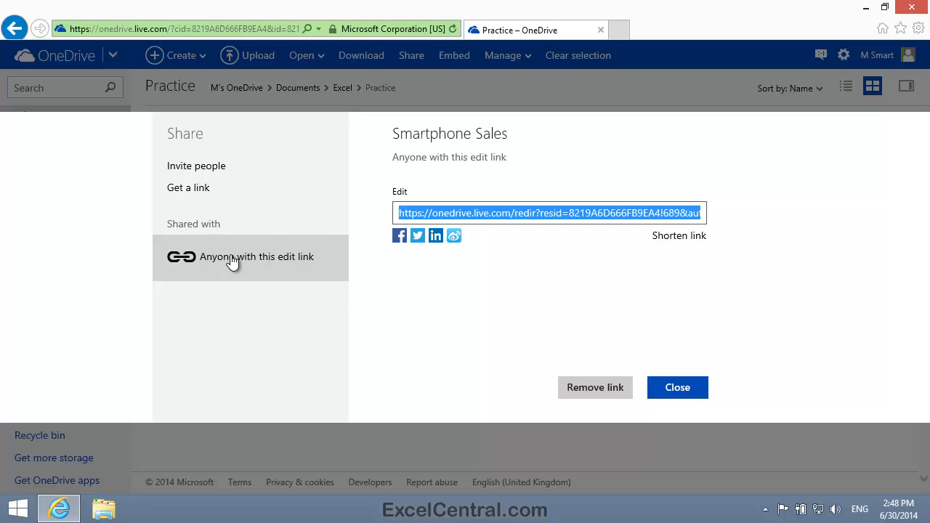
mouse_move(474, 272)
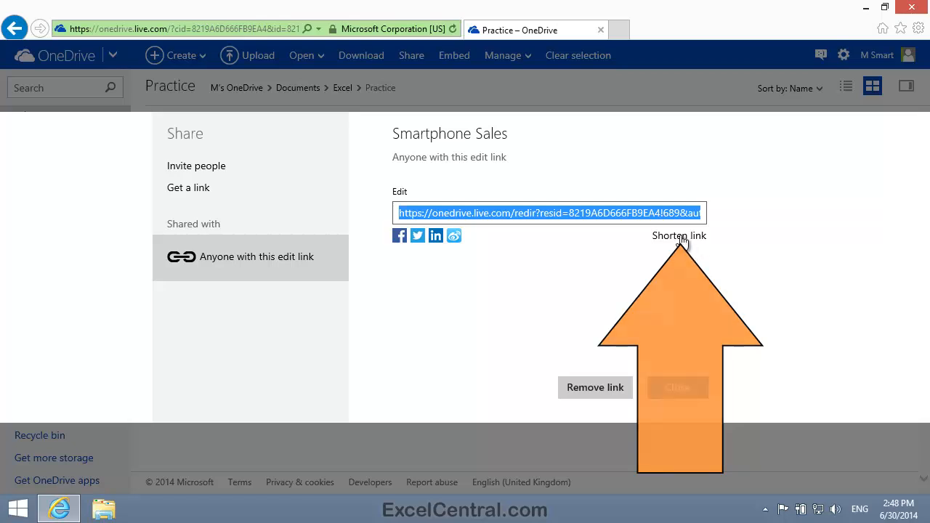
click(678, 235)
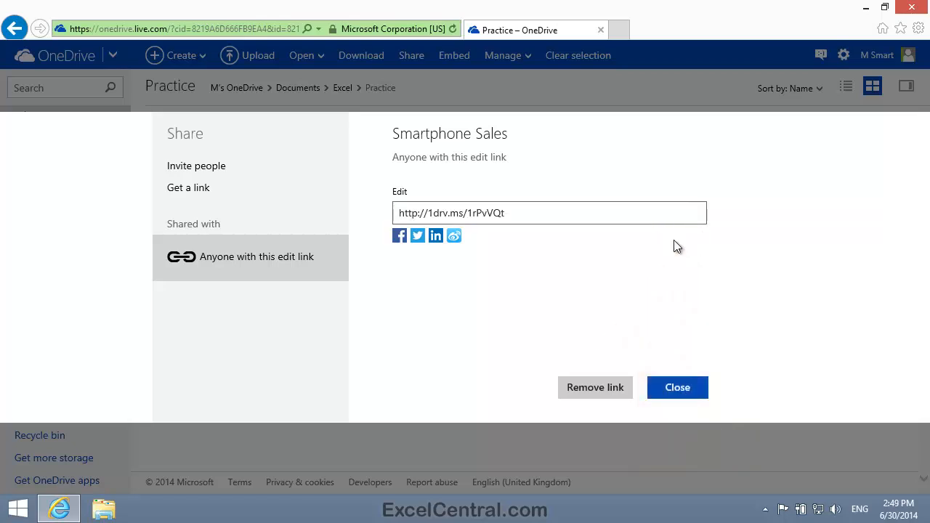
mouse_move(639, 240)
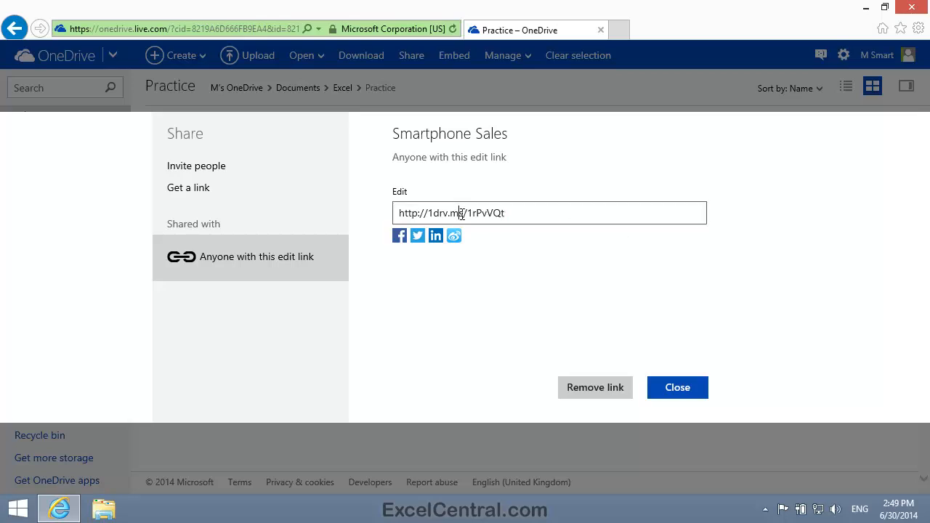
right_click(465, 213)
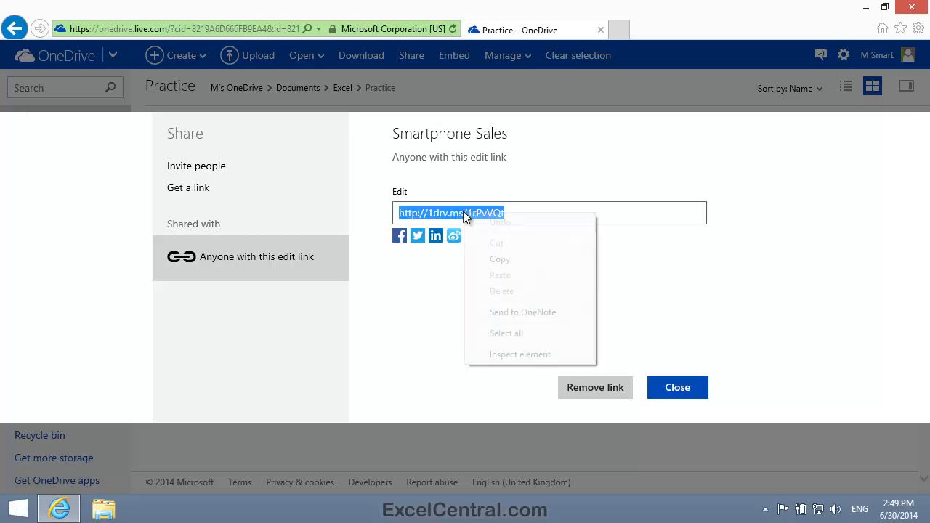
click(752, 321)
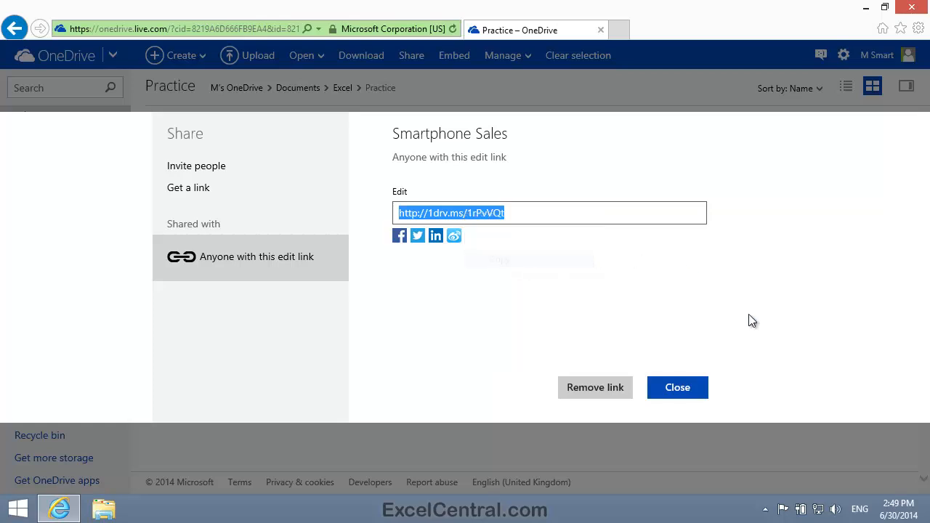
mouse_move(657, 302)
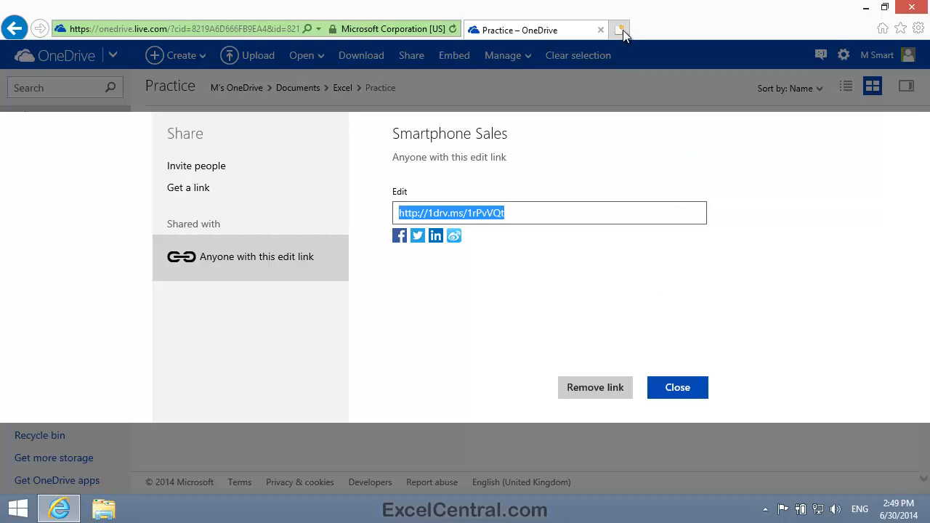
Step: Paste the shortened edit link into a new tab and go to it
click(620, 29)
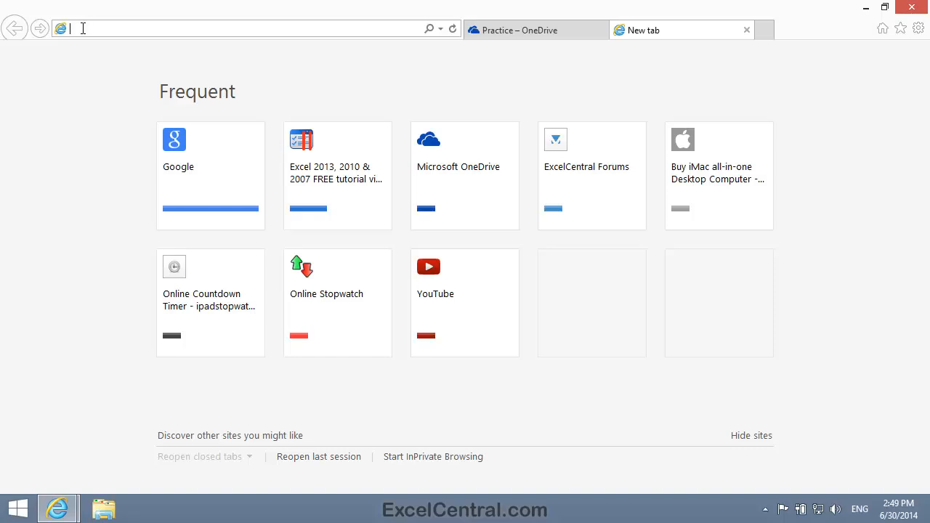
right_click(82, 27)
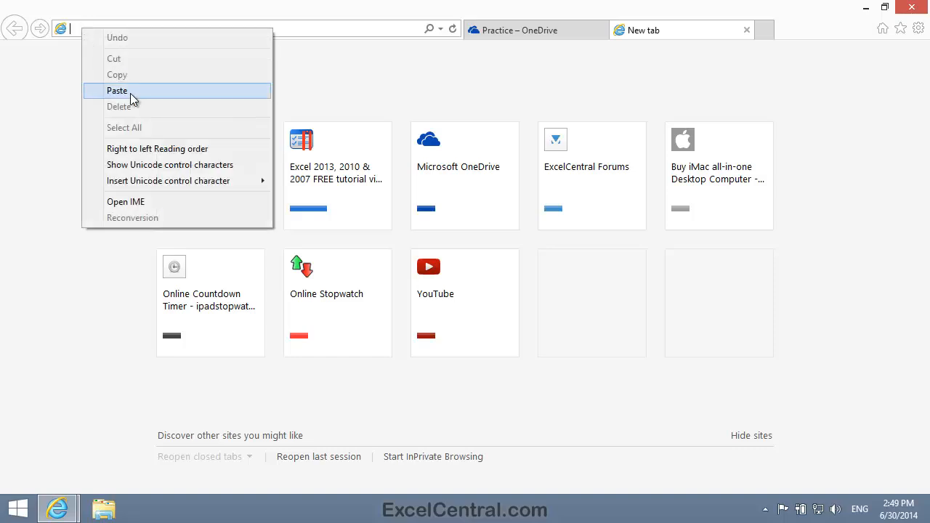
click(117, 90)
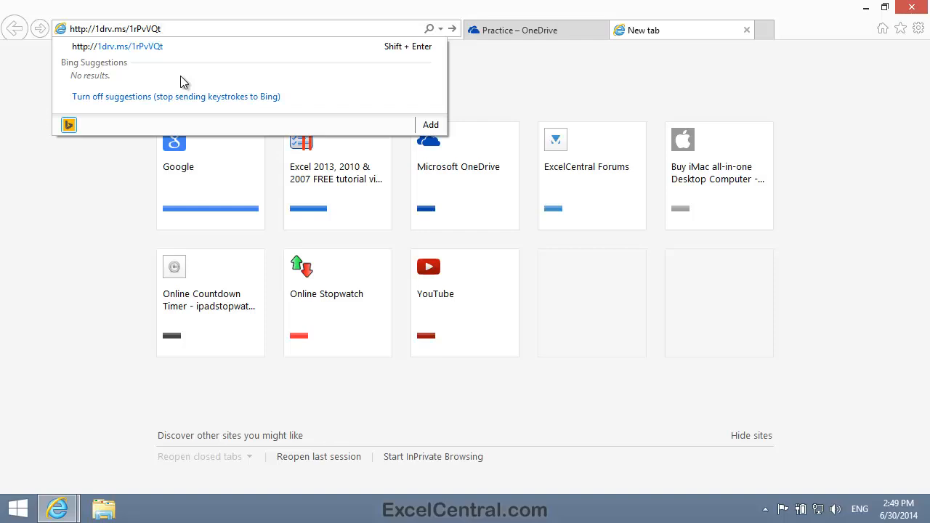
click(117, 45)
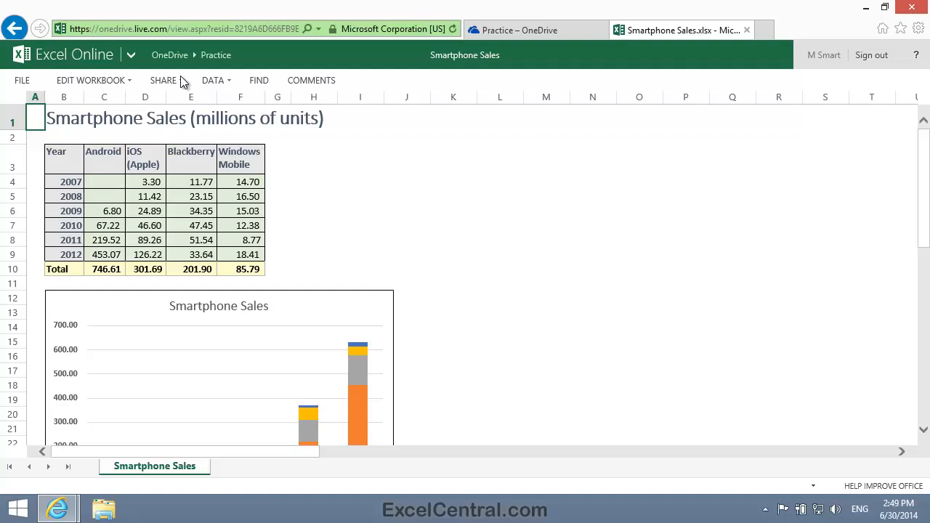
Step: Select cell H5 and switch the workbook to Edit in Excel Online
click(314, 196)
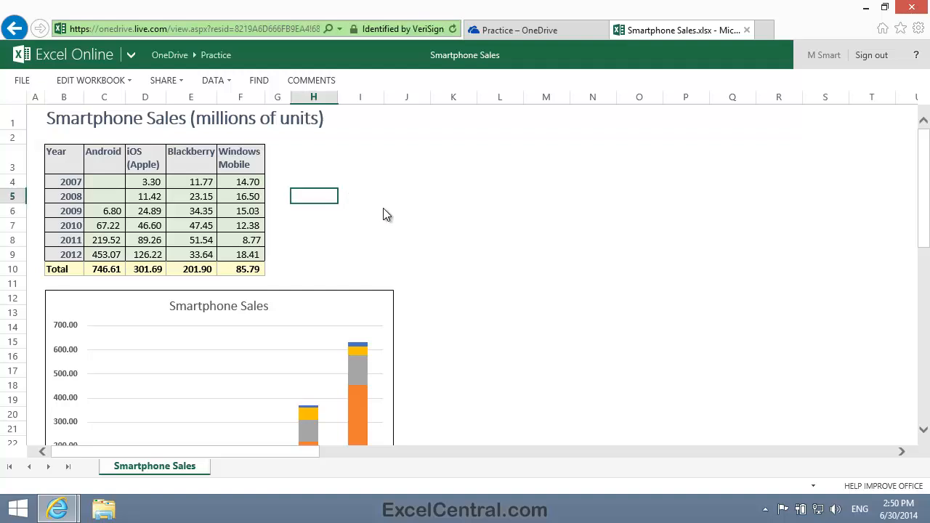
mouse_move(378, 194)
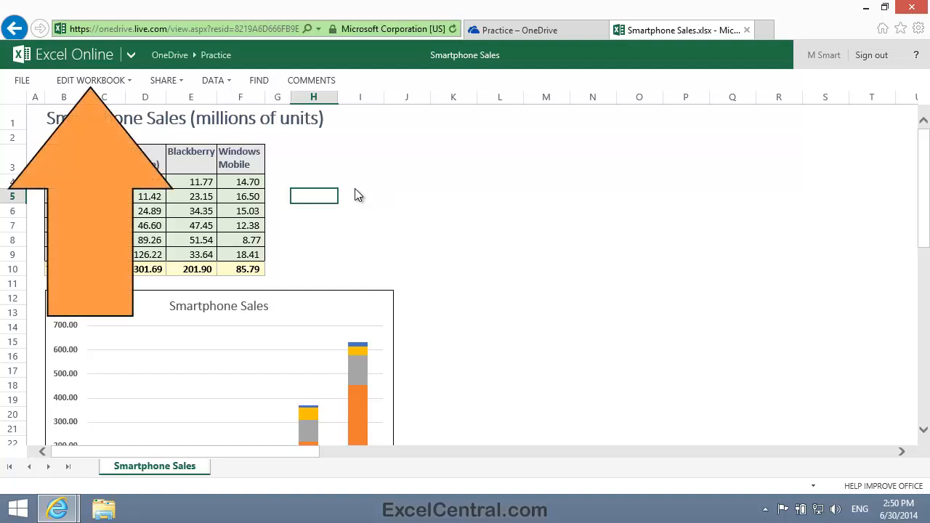
click(90, 80)
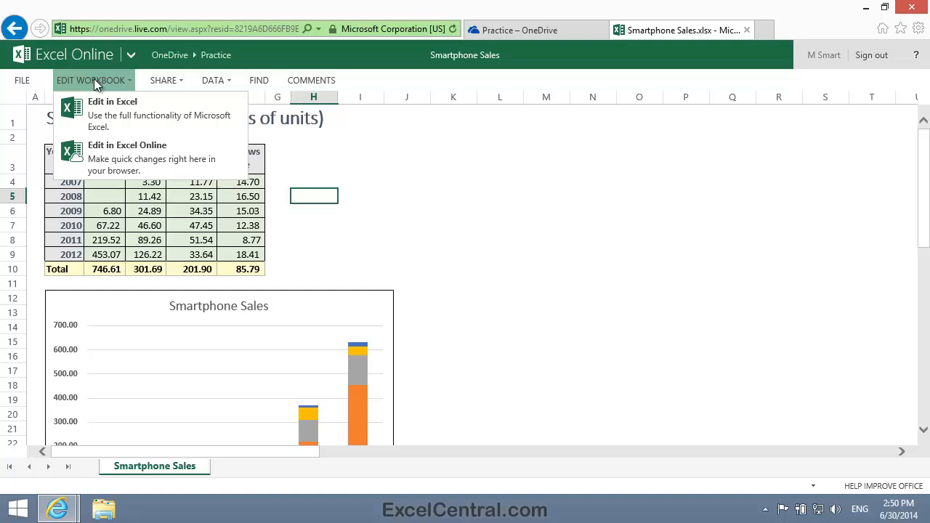
mouse_move(145, 158)
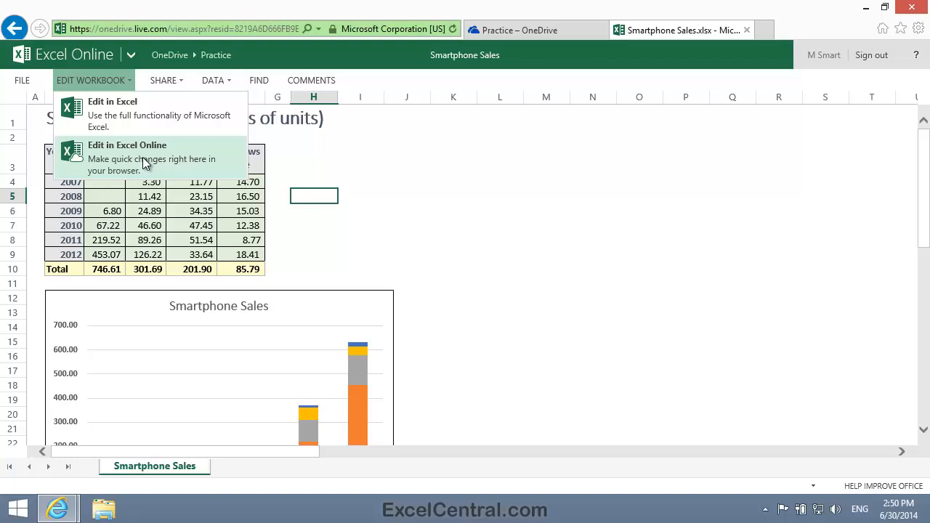
click(127, 158)
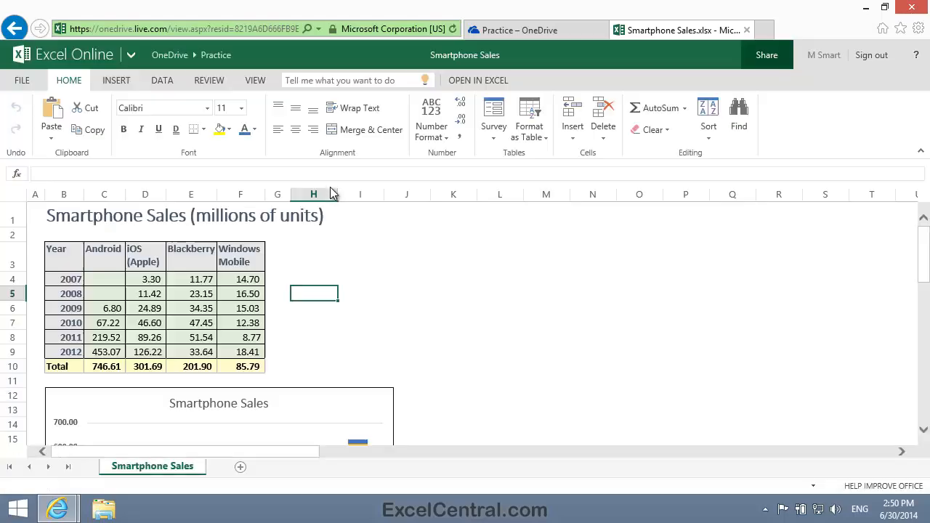
mouse_move(436, 278)
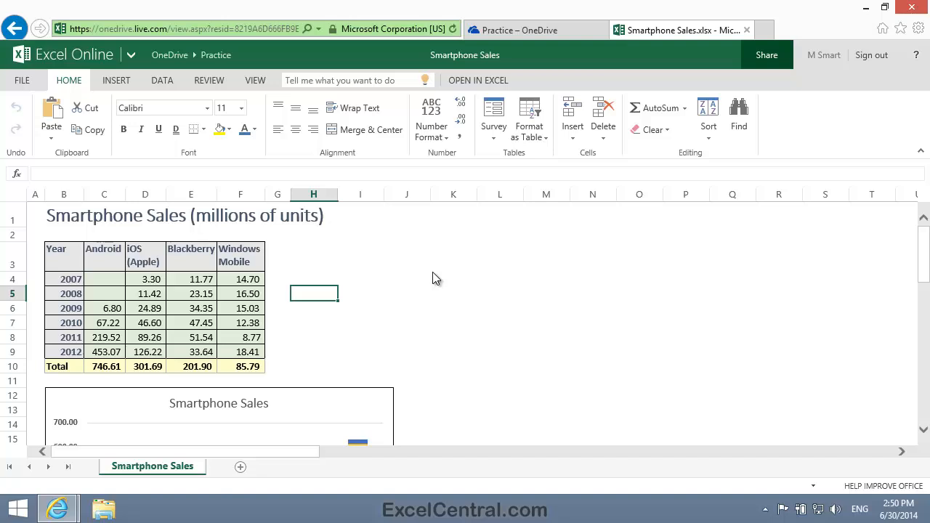
mouse_move(512, 282)
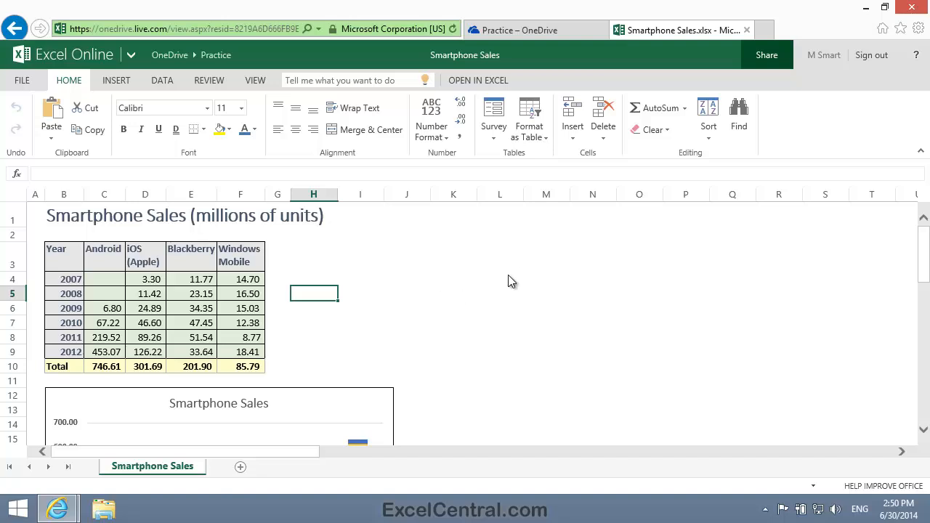
mouse_move(701, 318)
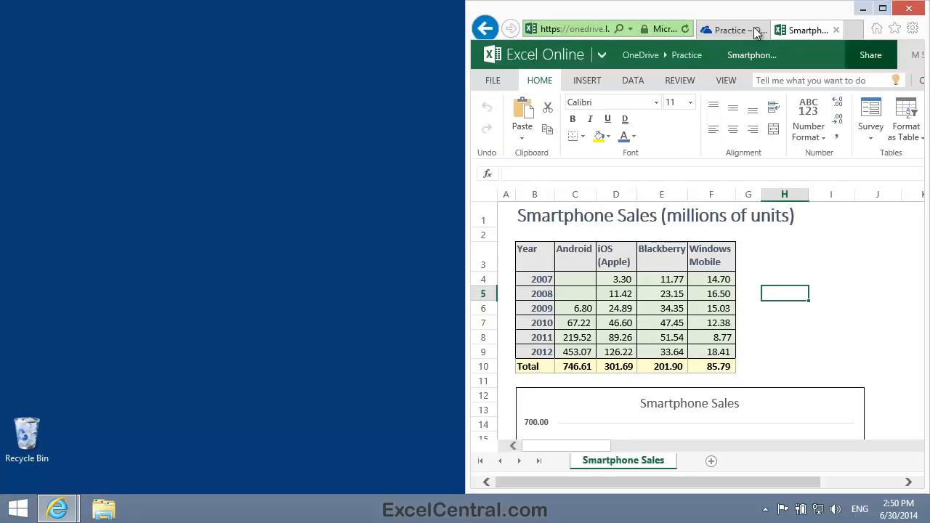
mouse_move(642, 85)
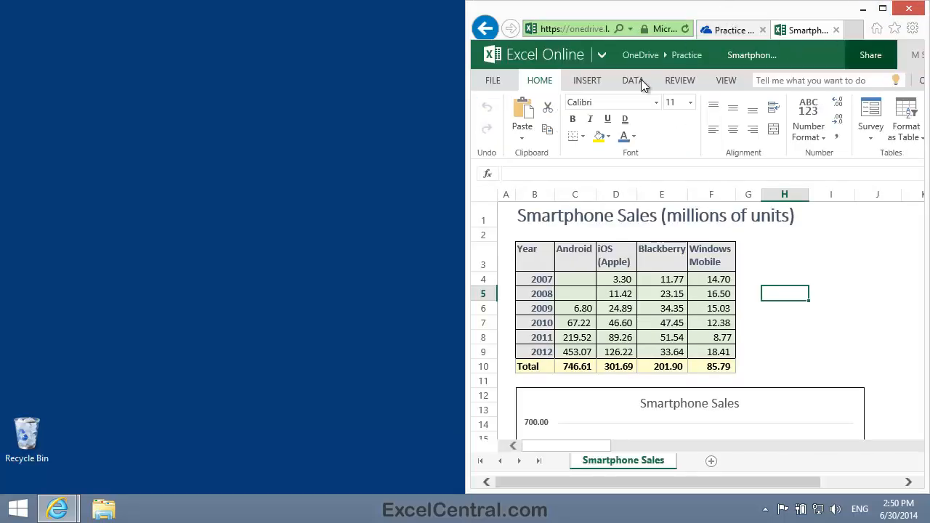
mouse_move(57, 508)
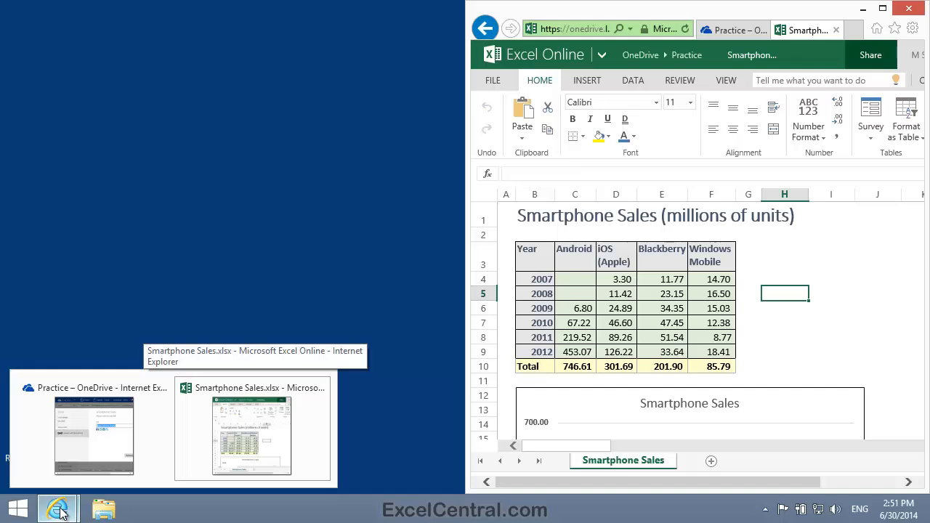
Step: Bring up the Internet Explorer taskbar options to start a second browser window
right_click(57, 509)
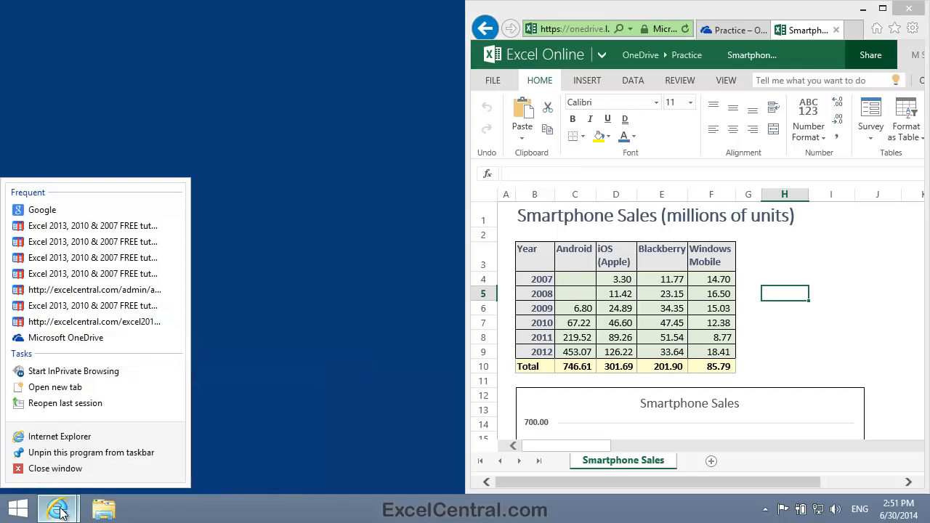
mouse_move(58, 436)
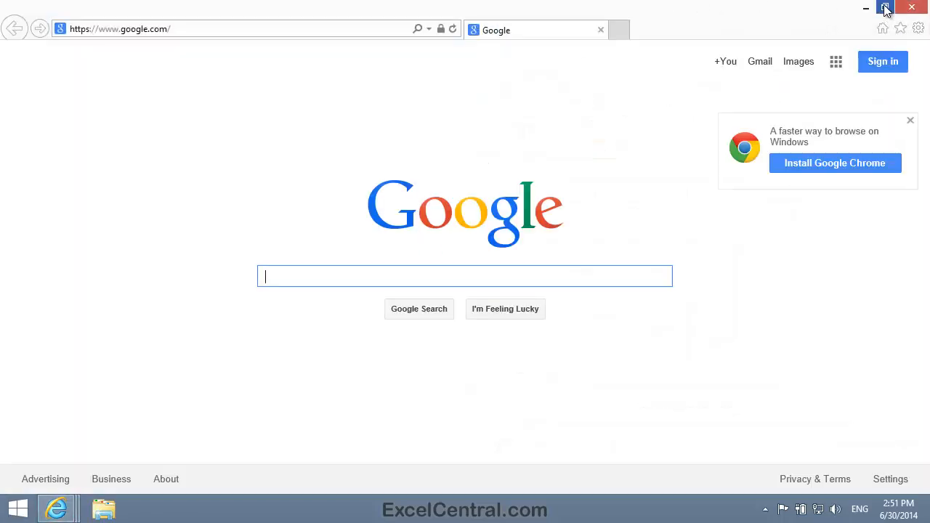
Step: Restore the new browser window and paste the workbook address into its address bar
click(886, 8)
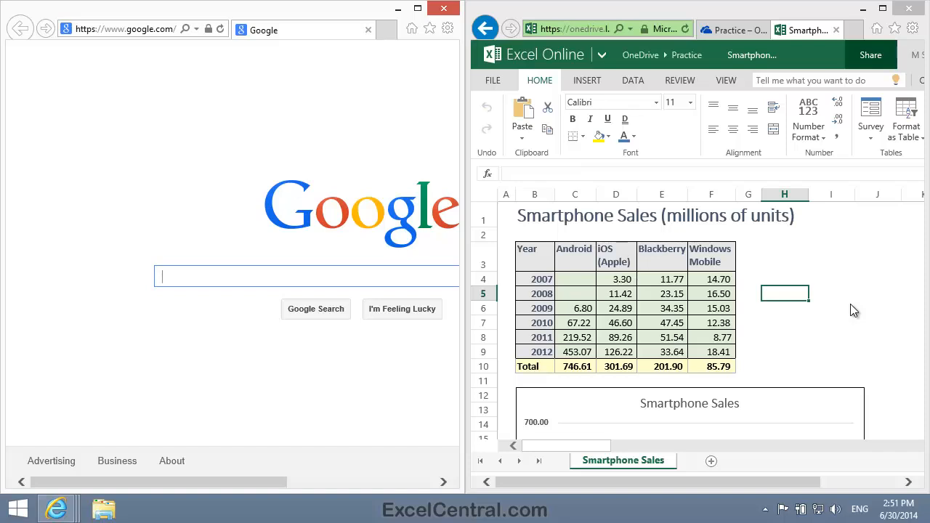
mouse_move(861, 257)
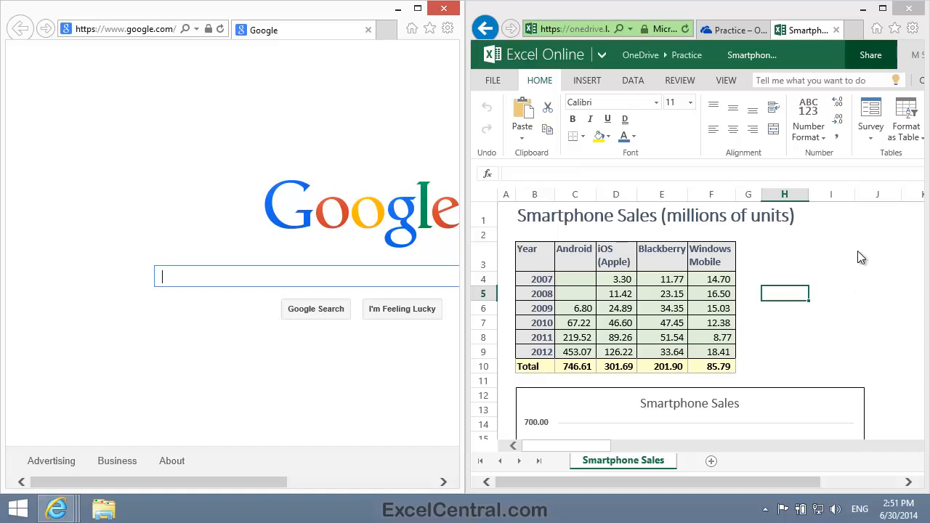
mouse_move(671, 274)
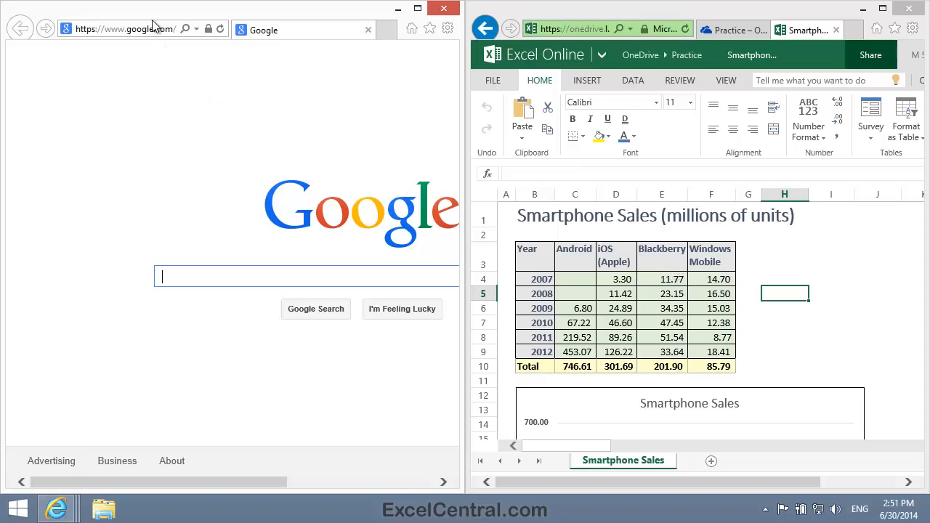
click(124, 29)
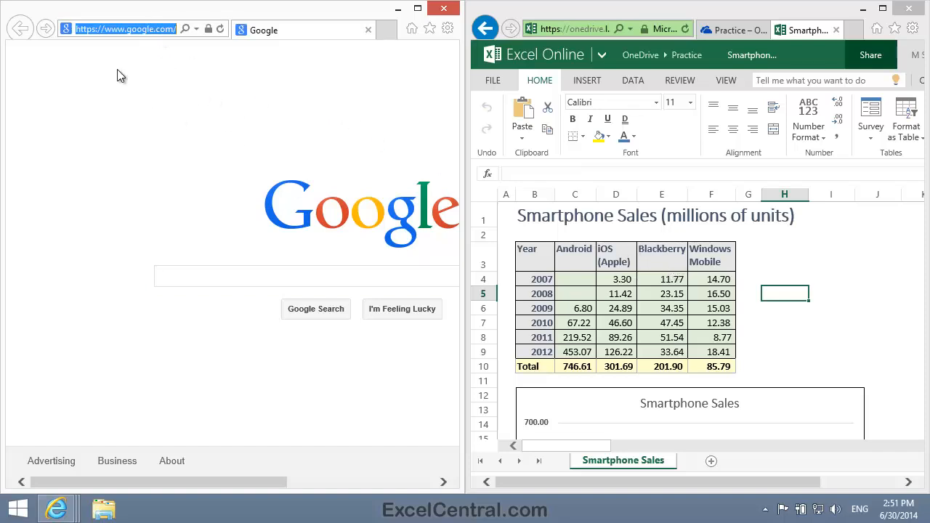
right_click(122, 76)
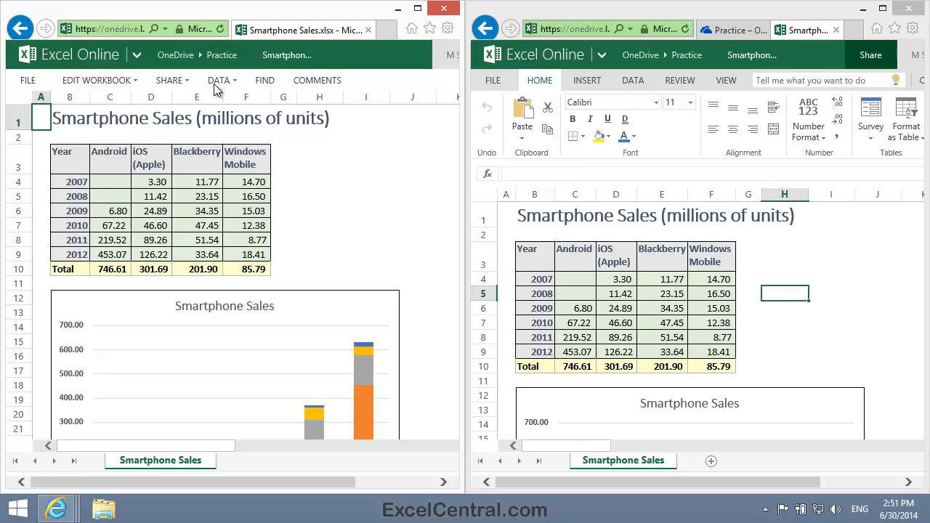
mouse_move(363, 225)
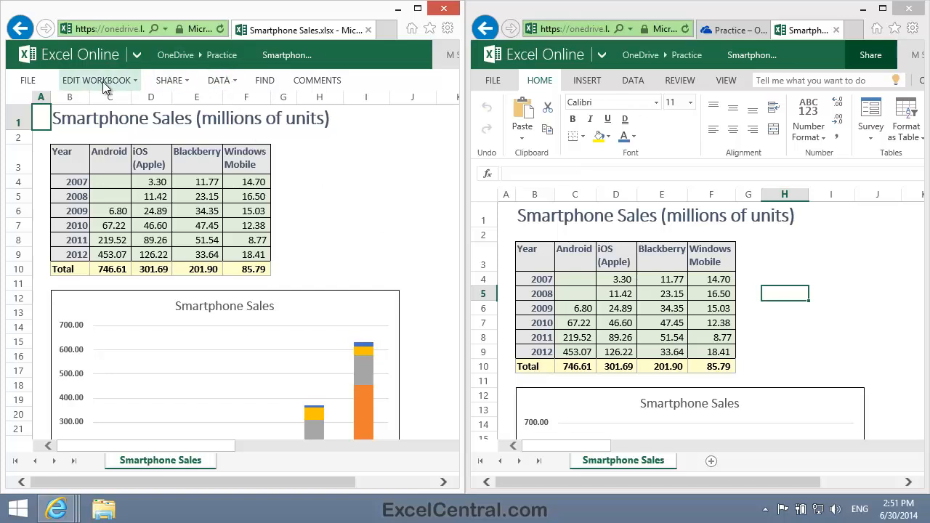
Step: Switch the left window's workbook to Edit in Excel Online
click(97, 80)
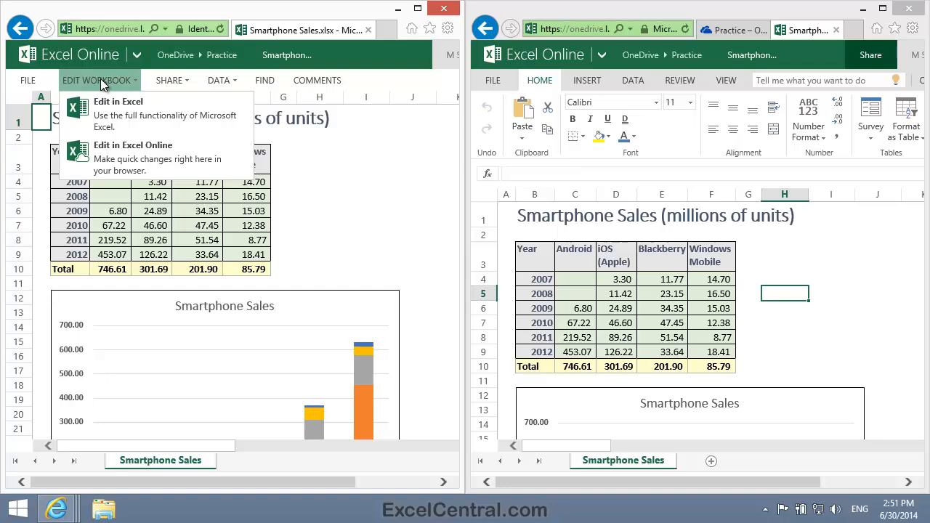
mouse_move(131, 114)
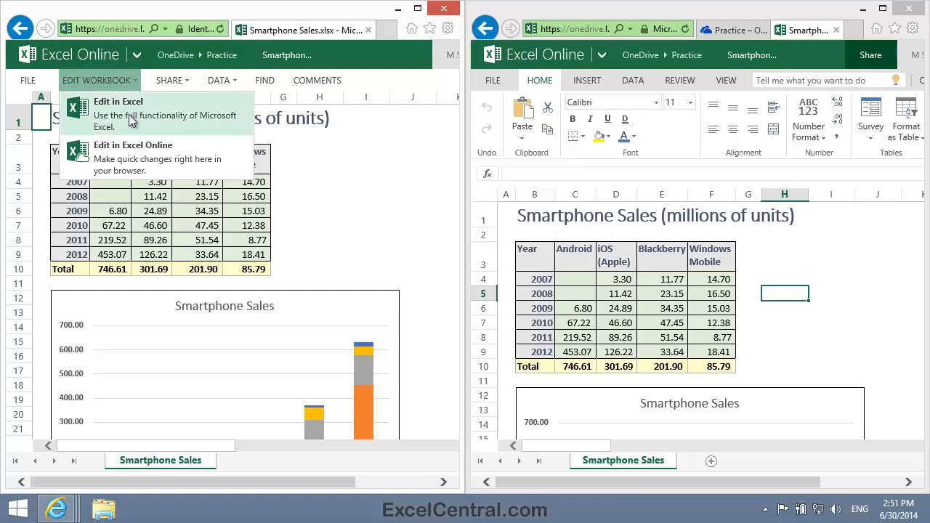
click(118, 114)
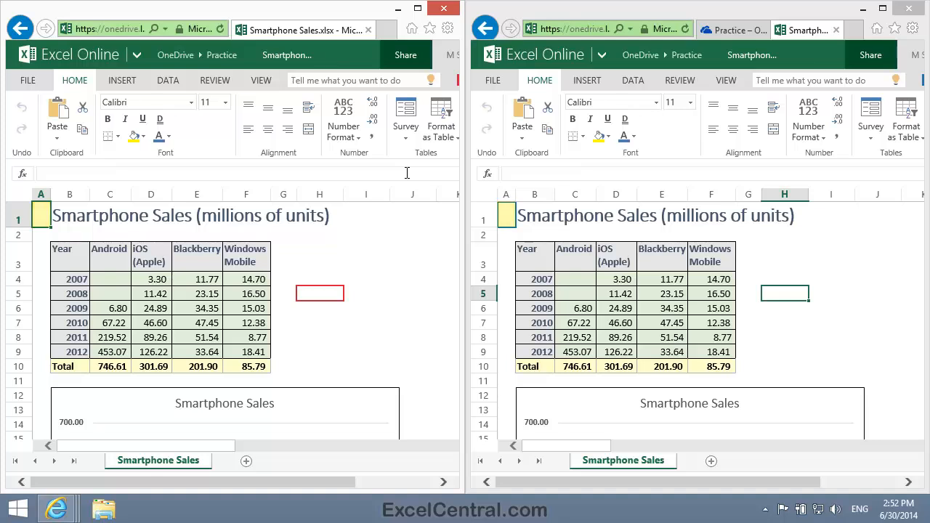
Step: In the left window, enter 'Entered by Left Window user' in cell H7
click(785, 293)
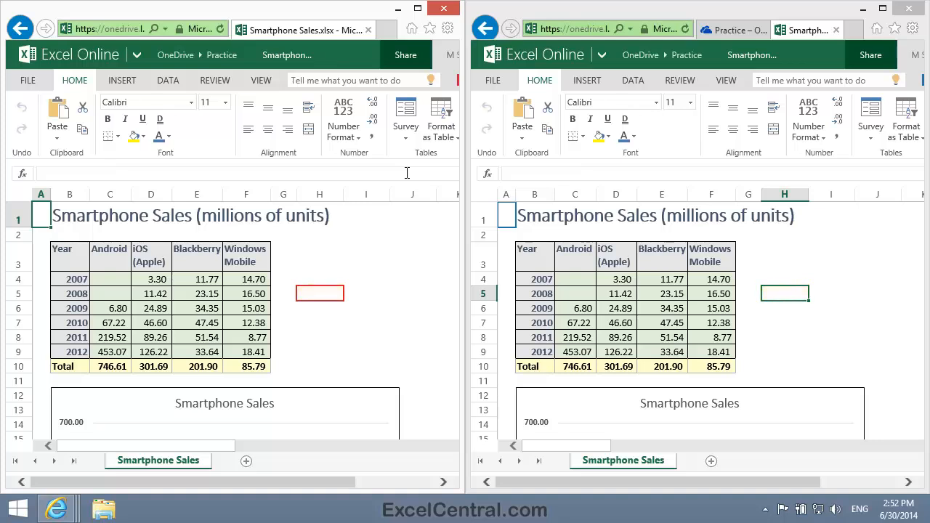
mouse_move(435, 230)
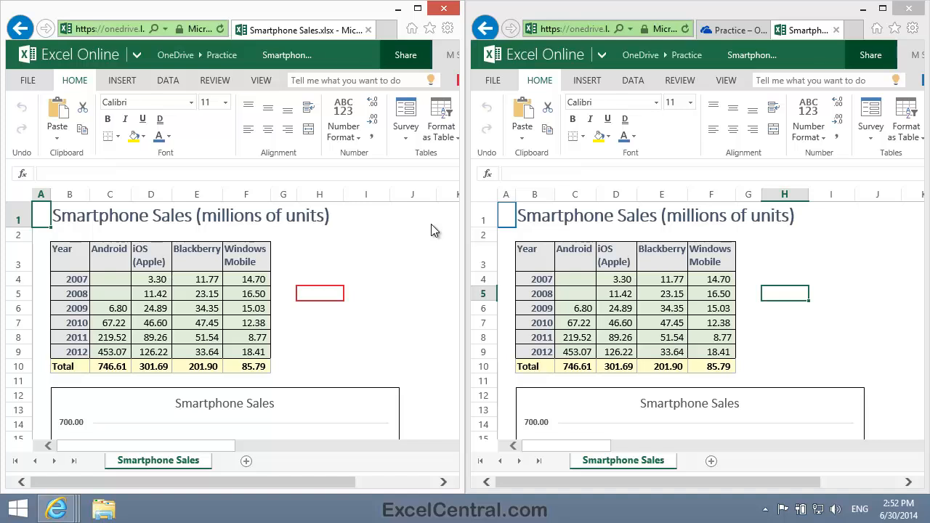
mouse_move(389, 327)
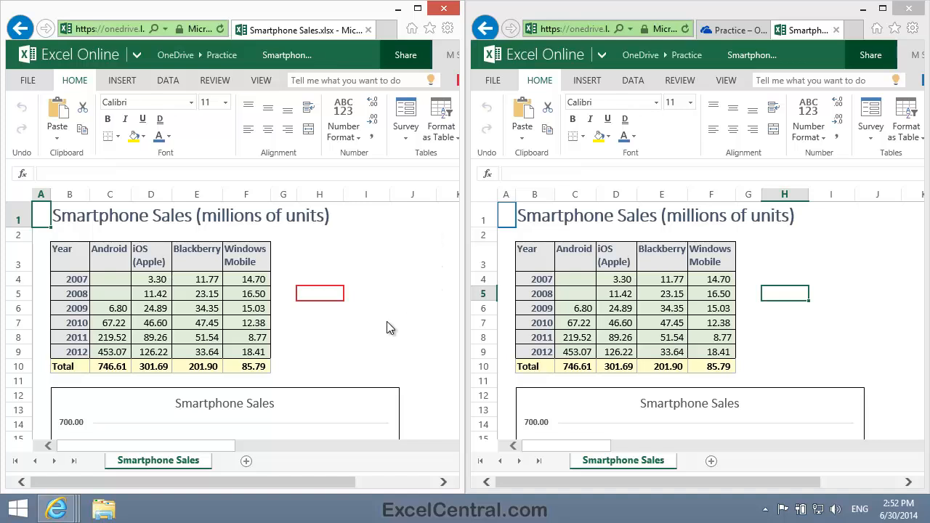
click(320, 322)
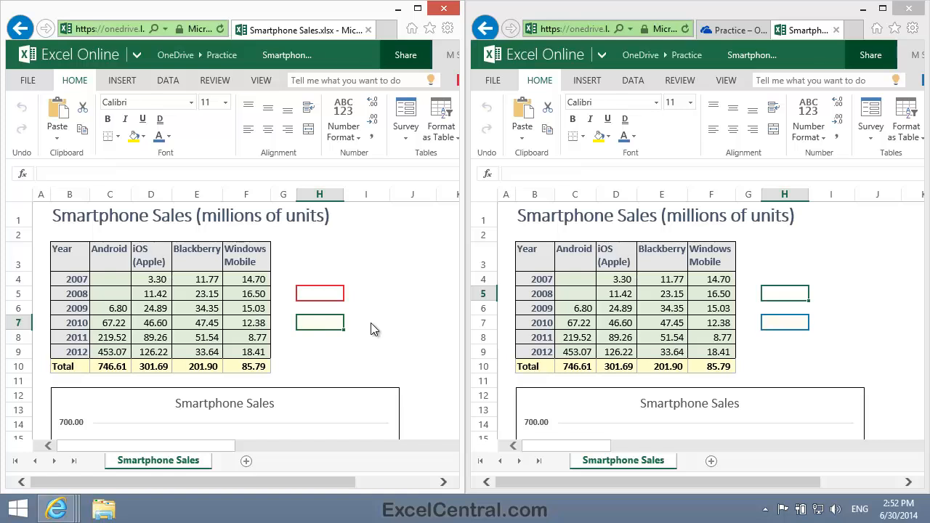
text(Entered by Left)
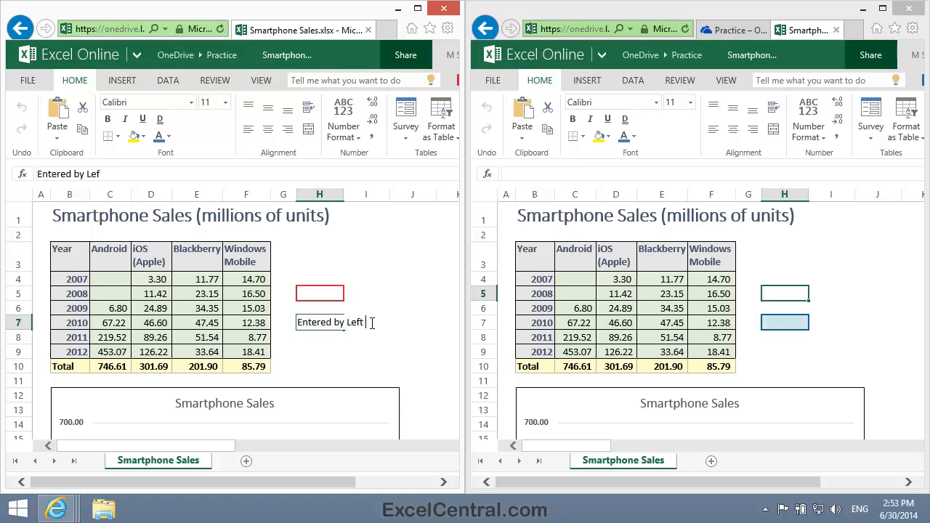
text(Window user)
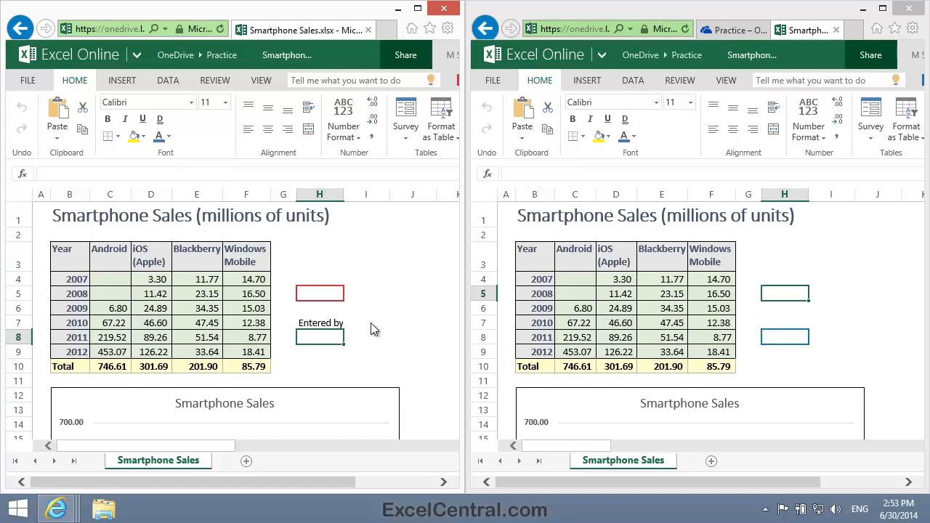
text(Left Window user)
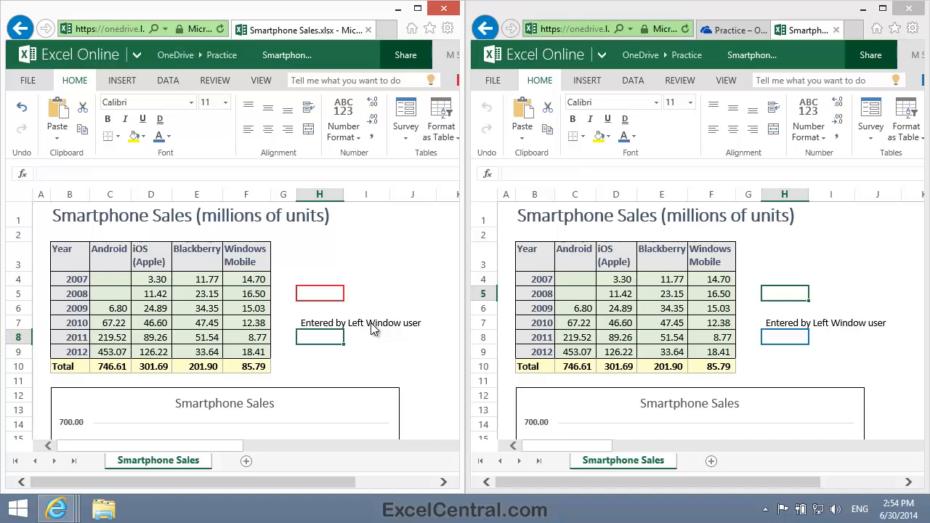
mouse_move(919, 278)
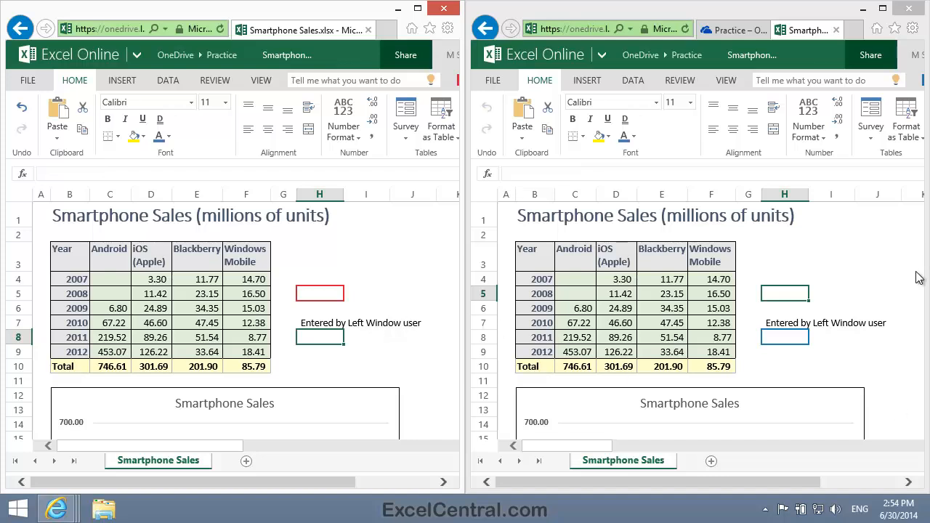
Step: In the right window, enter 'Entered by Right Window user' in cell H4
click(784, 279)
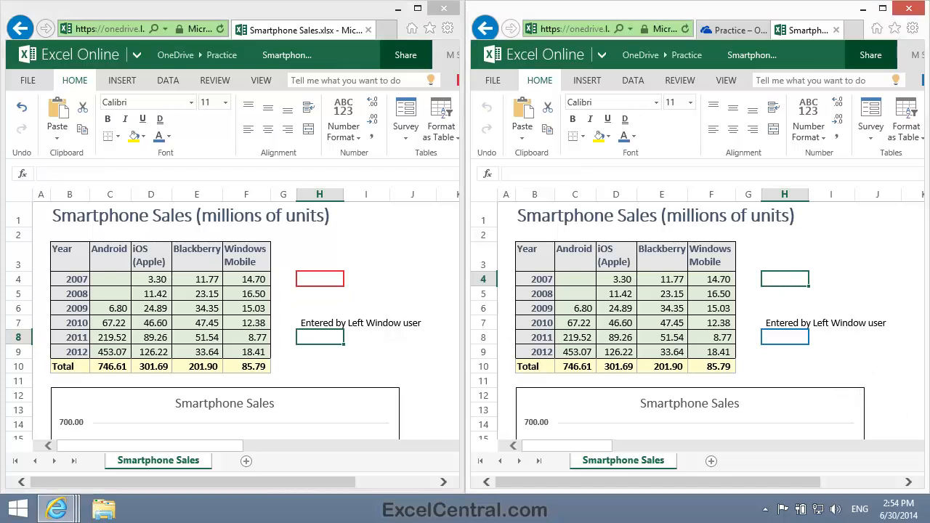
text(Entered by Right)
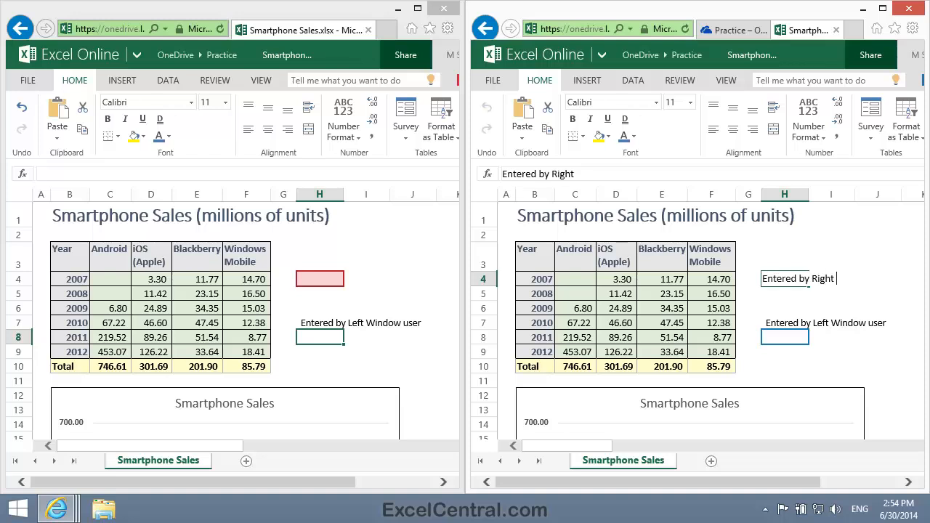
text(Window user)
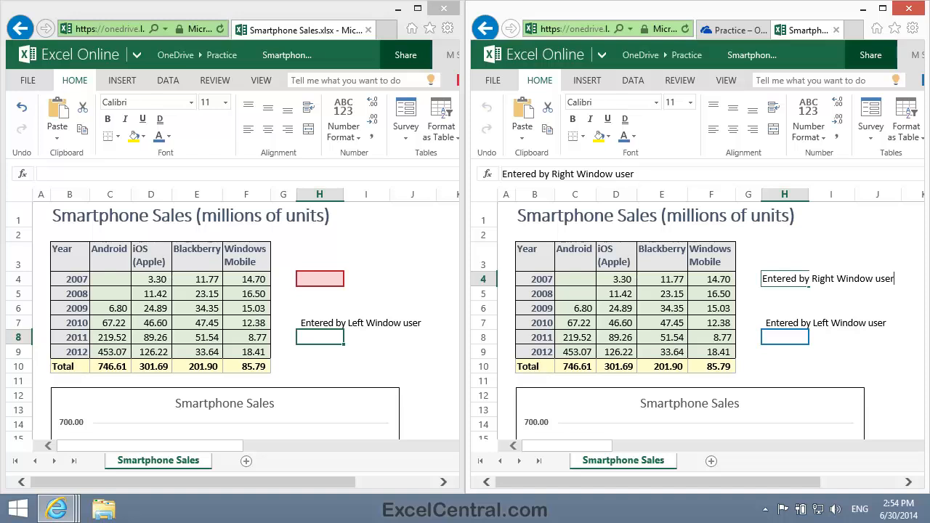
click(784, 294)
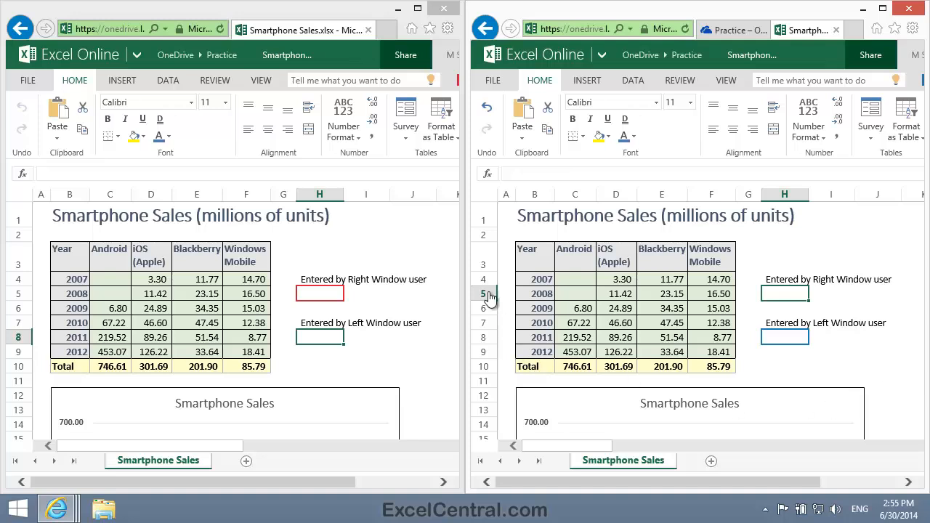
Step: Delete the right user's test note from H4 and close the left workbook window
click(320, 279)
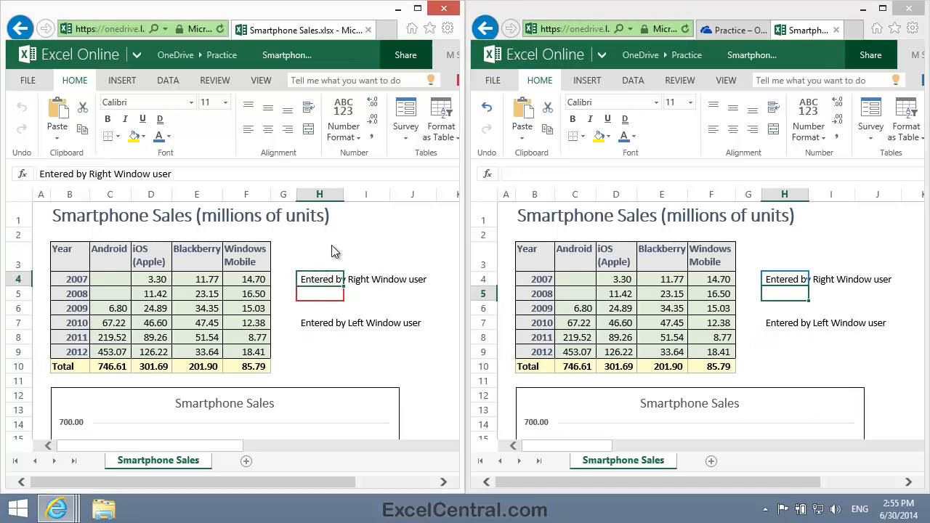
mouse_move(387, 257)
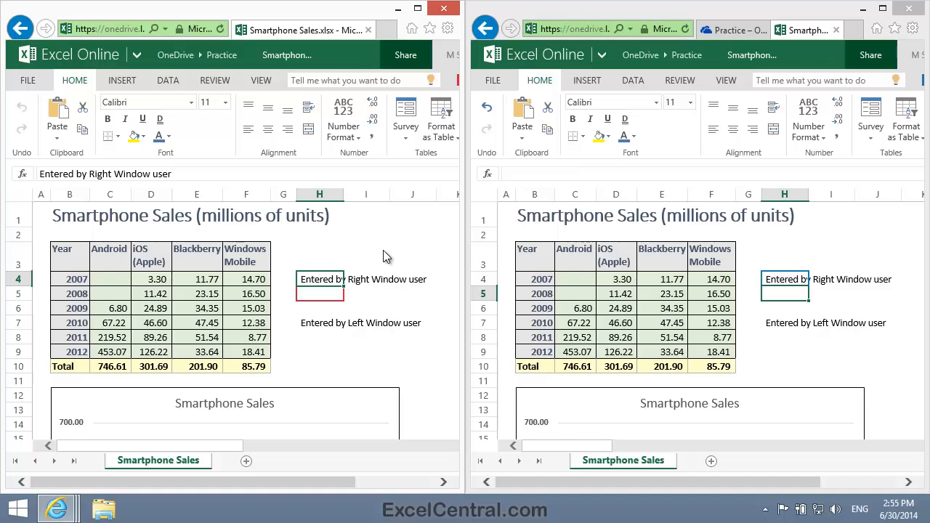
key(Delete)
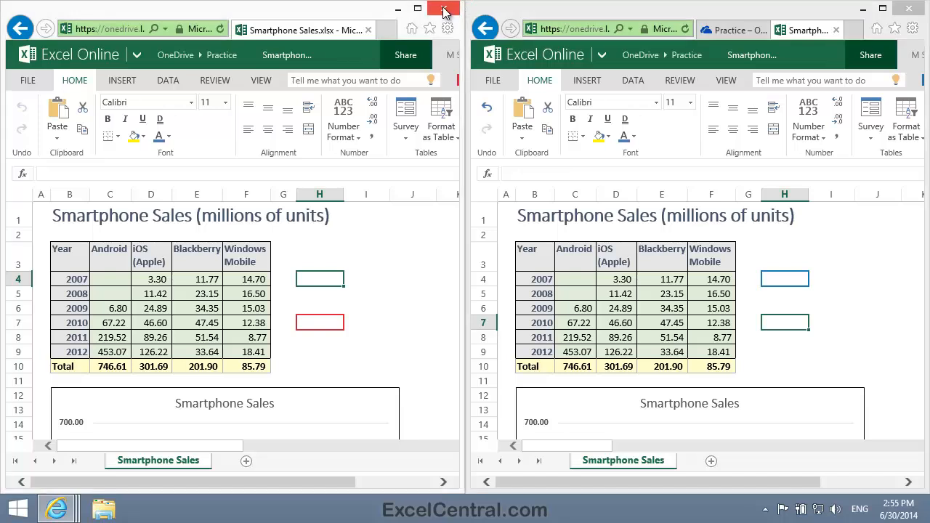
click(444, 8)
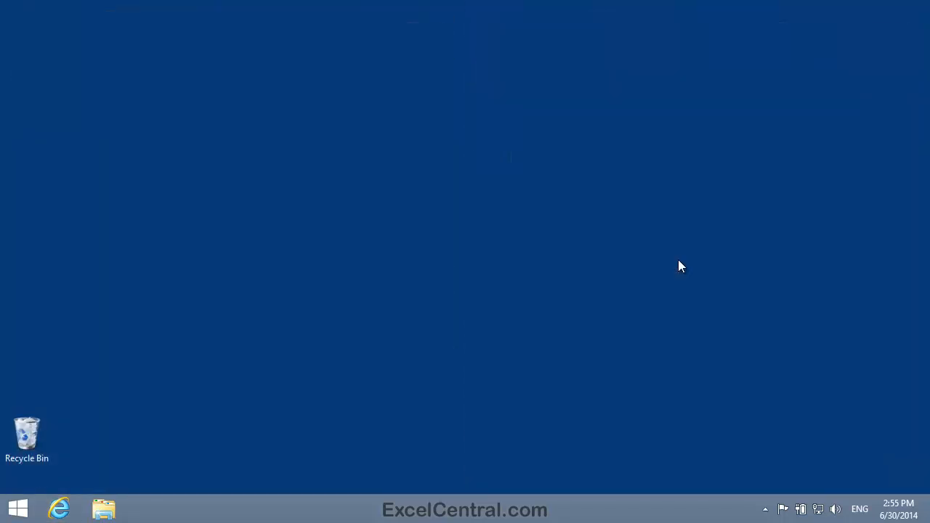